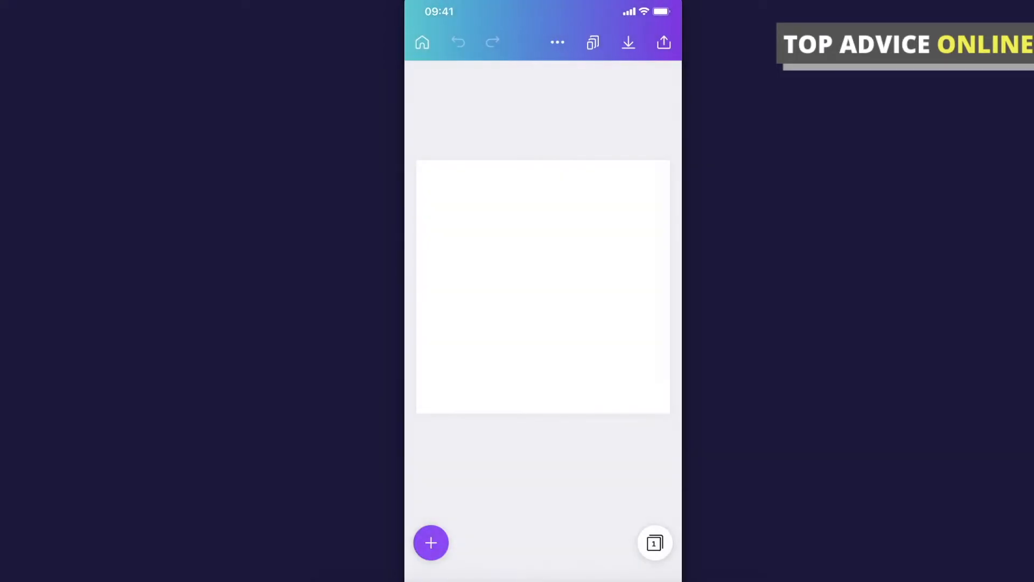
- Insert a bold 'Add a heading' text box centred on the blank white page
click(431, 542)
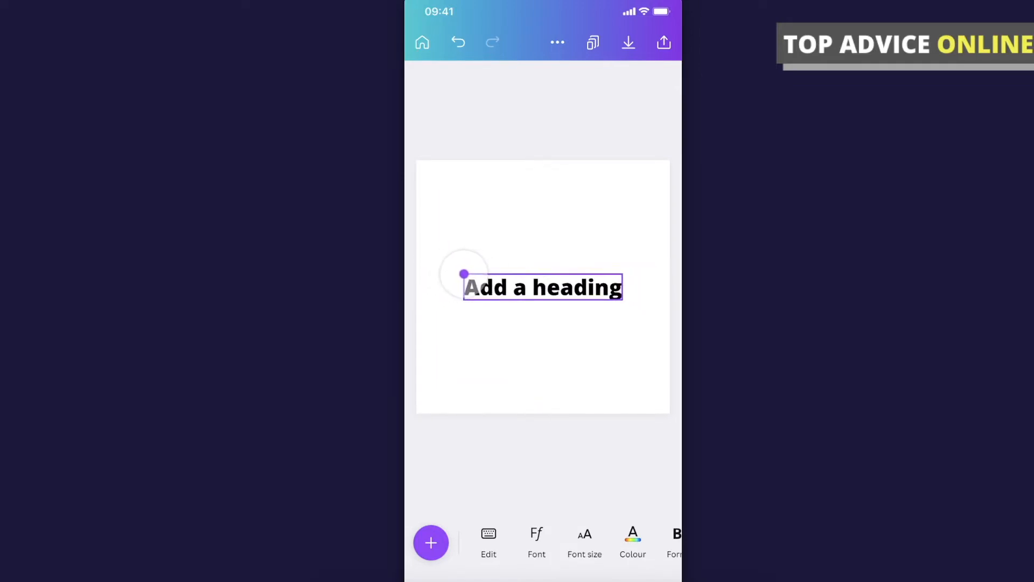
click(543, 288)
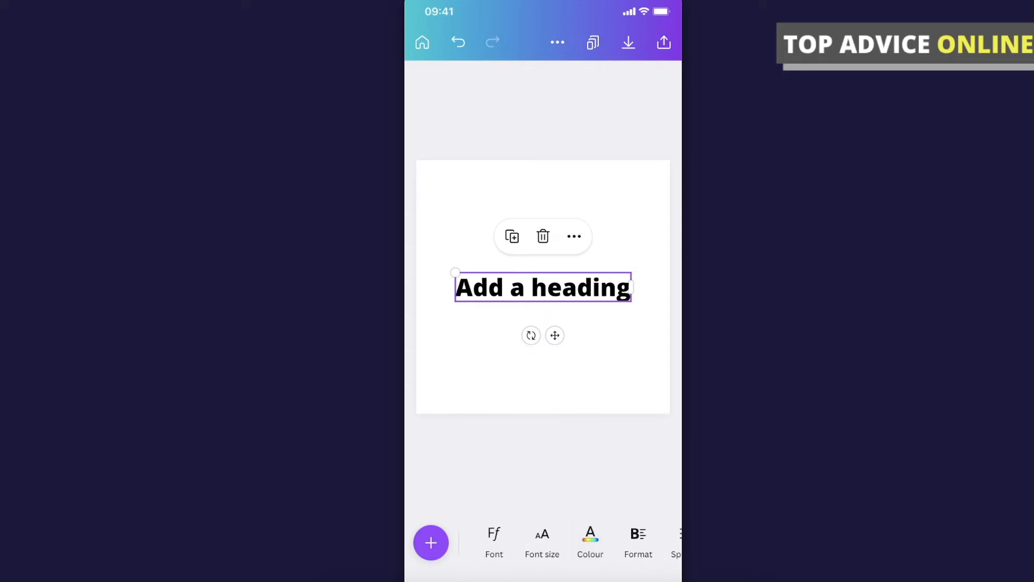
- Vary the heading's font size through 36, 105, 66 and 42, settling on 65
click(542, 541)
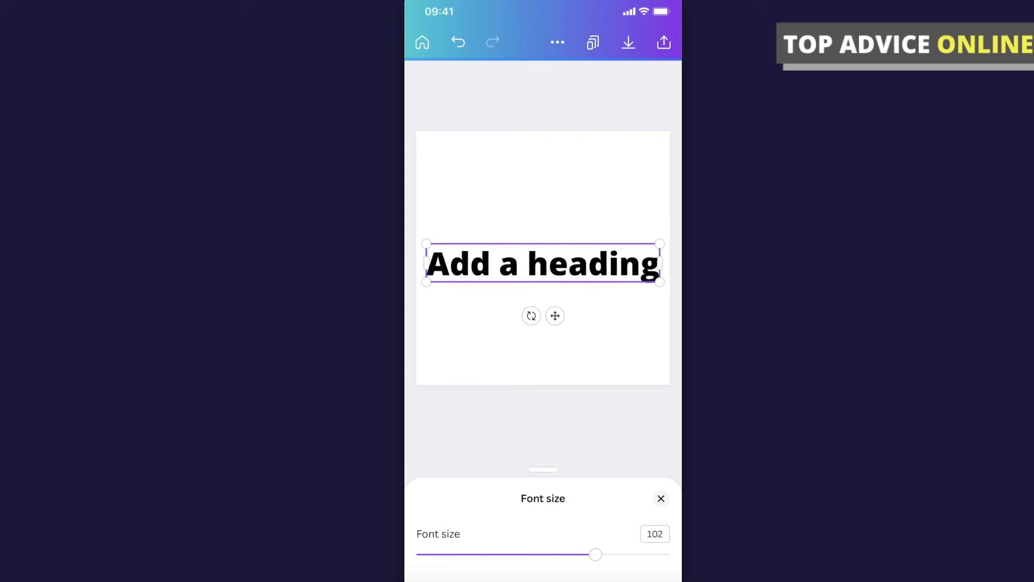
drag(594, 555, 479, 554)
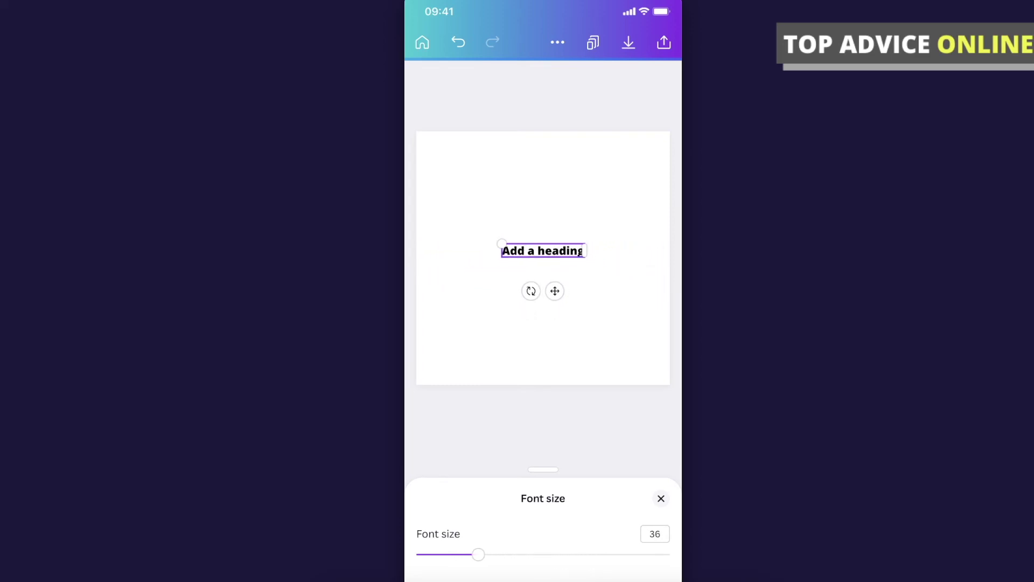
drag(479, 554, 600, 555)
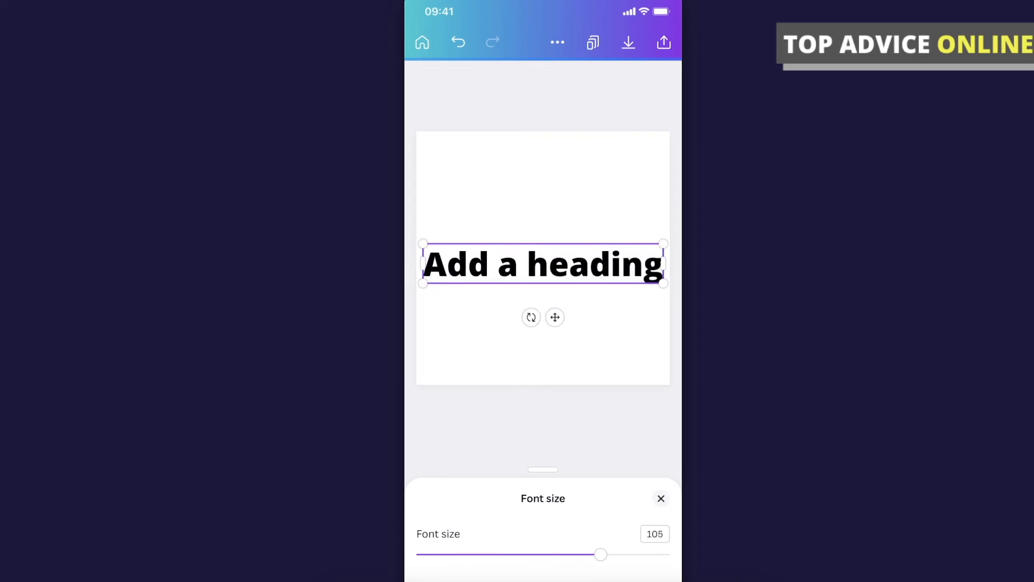
drag(600, 554, 533, 554)
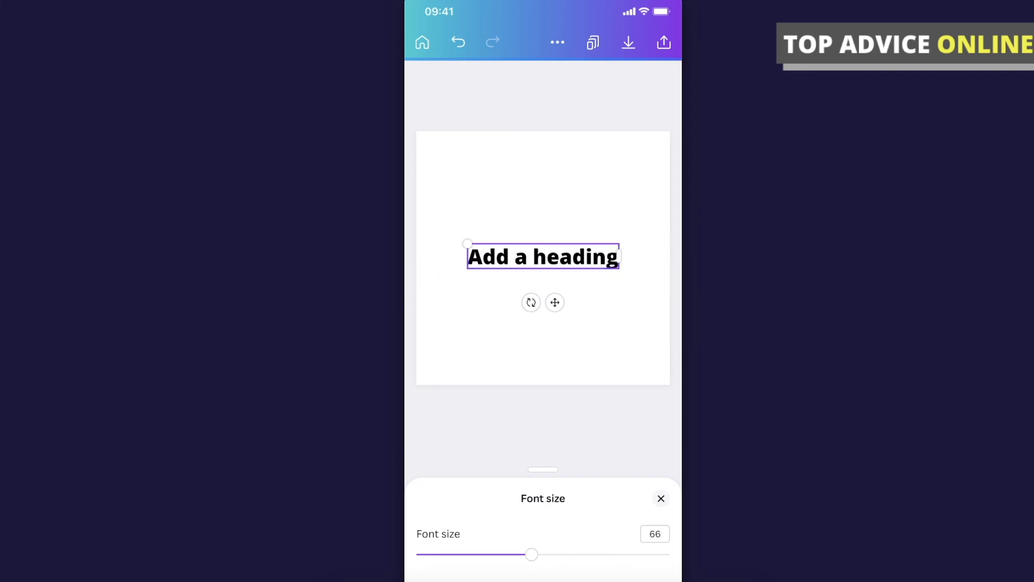
drag(532, 554, 490, 554)
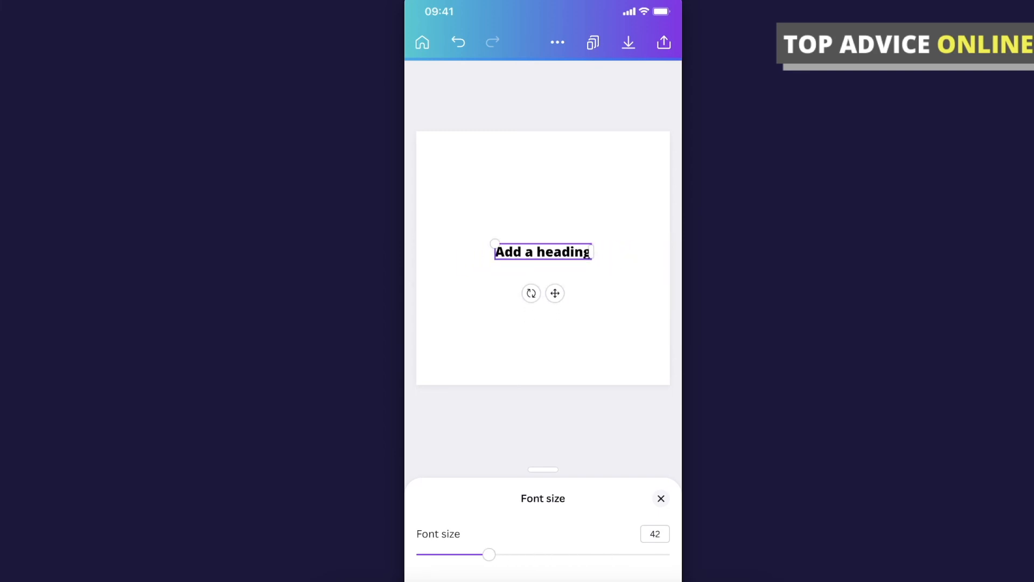
drag(489, 555, 530, 555)
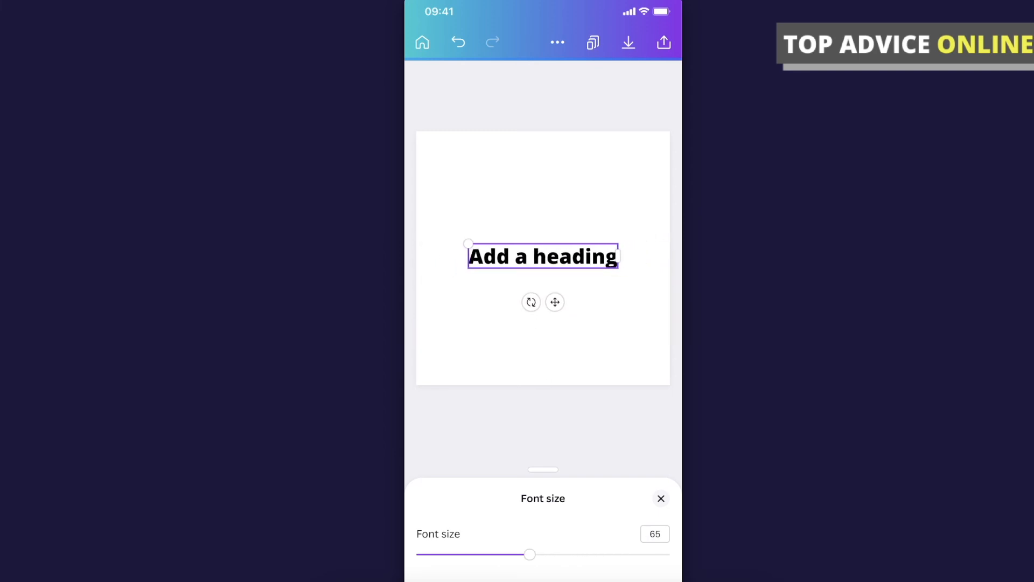